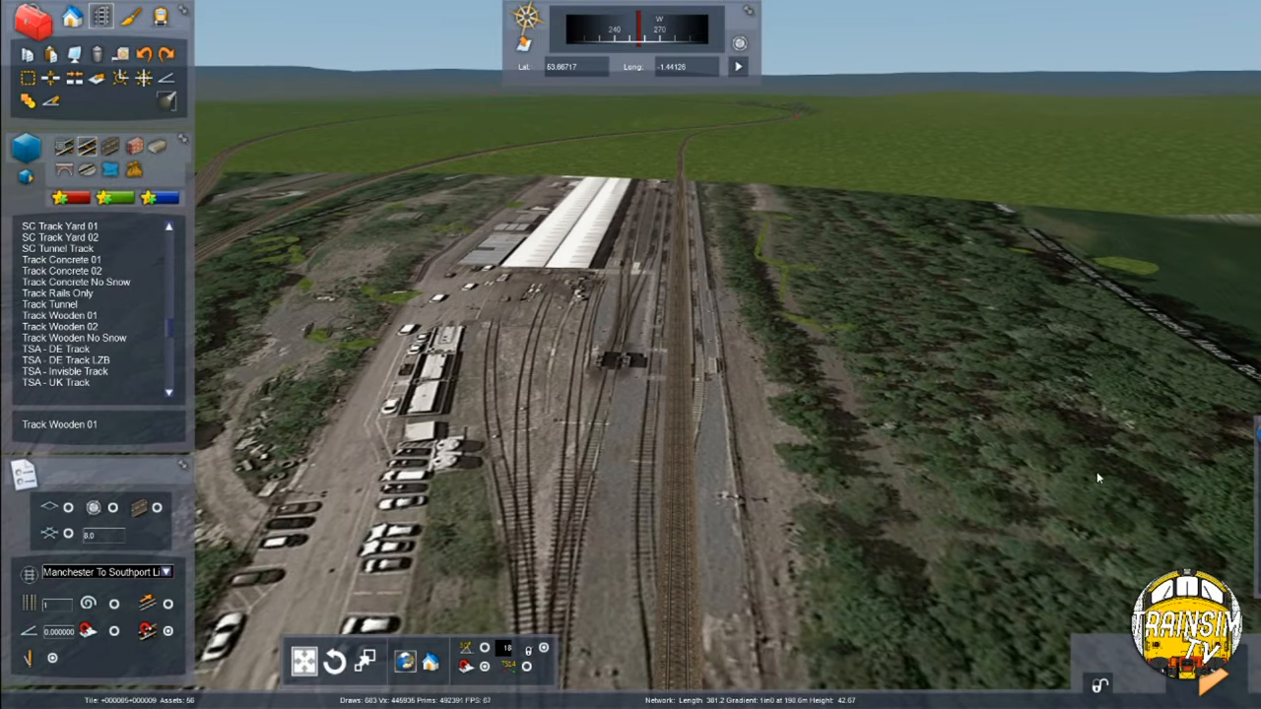
mouse_move(776, 505)
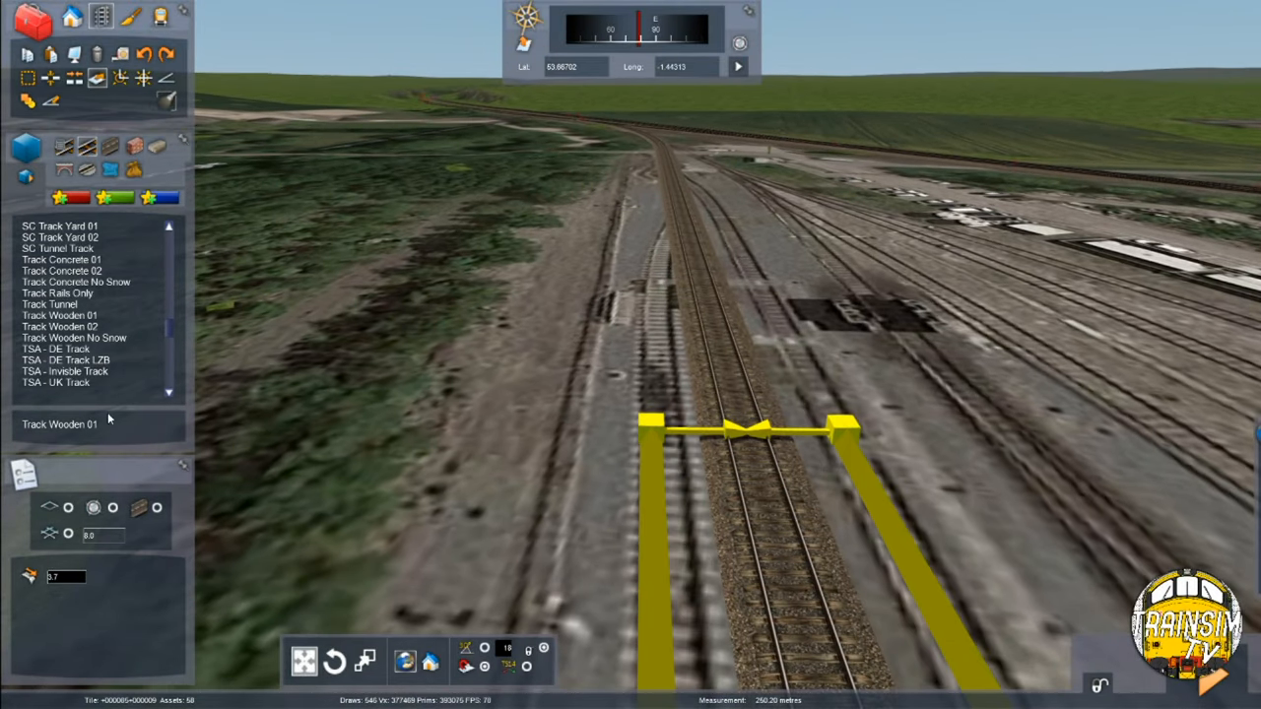
- Select the newly laid track beside the main line to show its properties
left_click(60, 315)
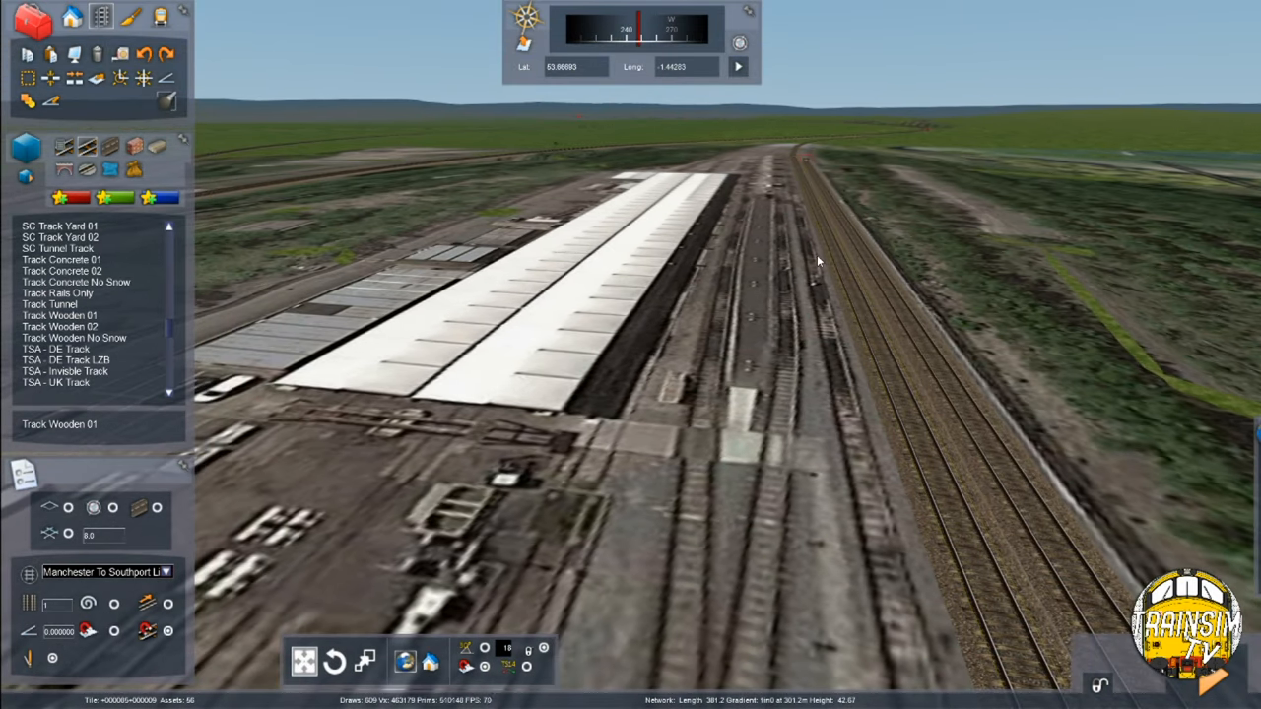
mouse_move(690, 473)
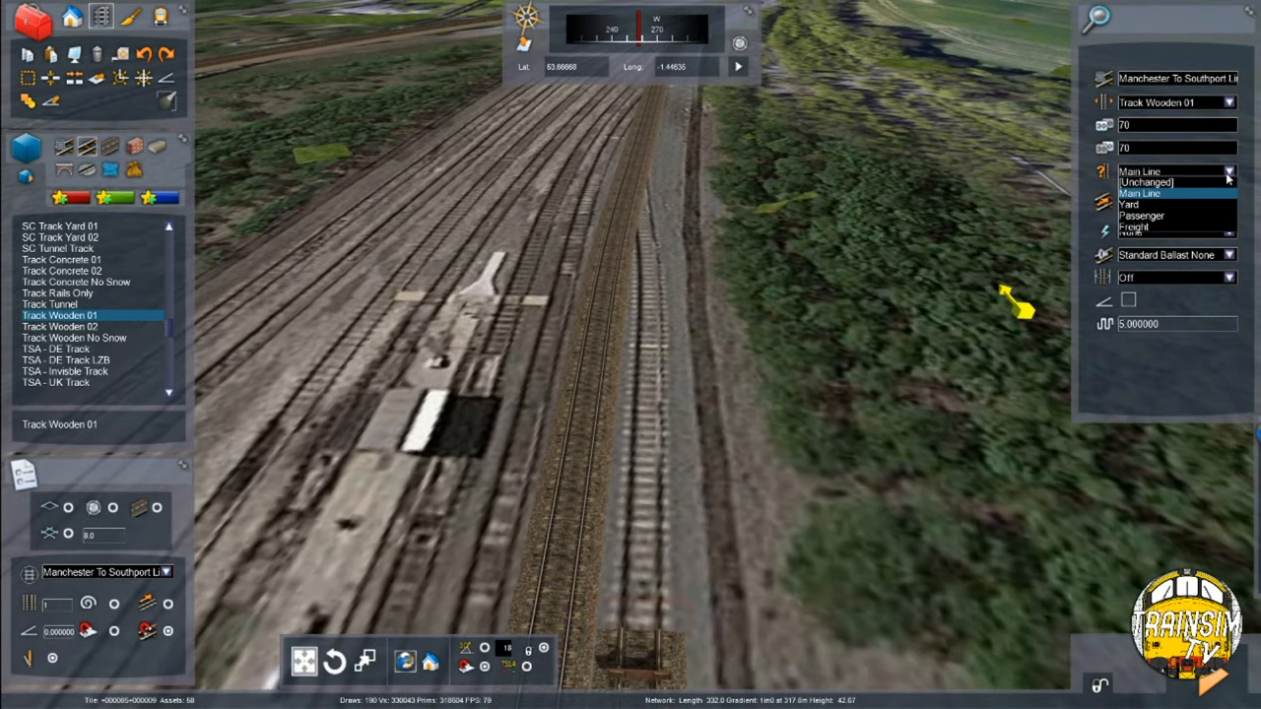
- Class the new track as Main Line in its track rule
left_click(1129, 203)
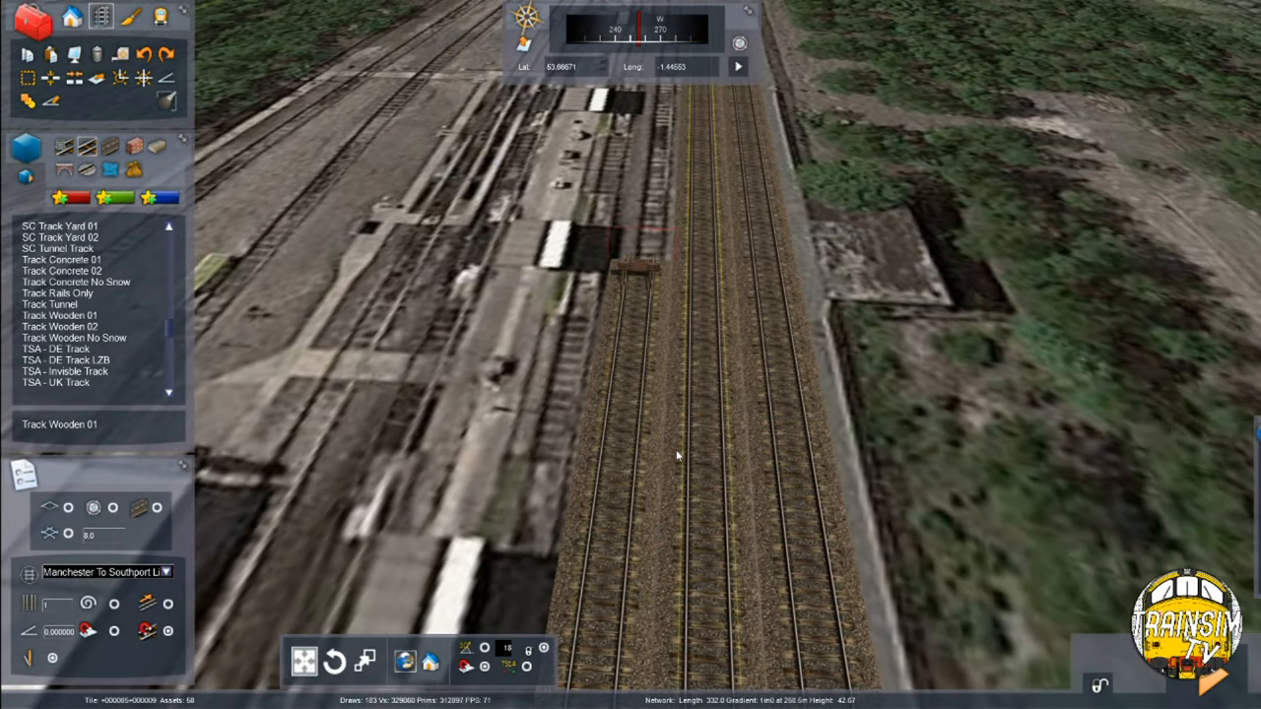
- Select the next main-line stretch, showing Track Wooden 01, Main Line, both directions
left_click(706, 443)
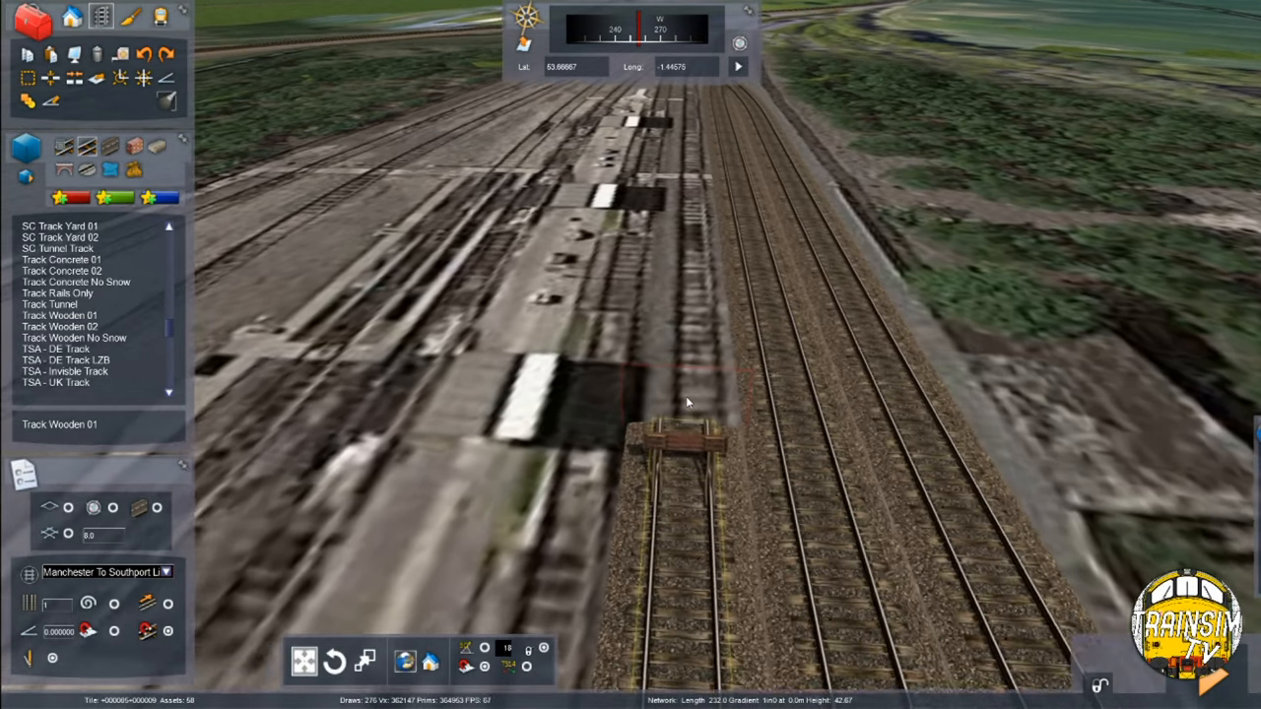
left_click(61, 315)
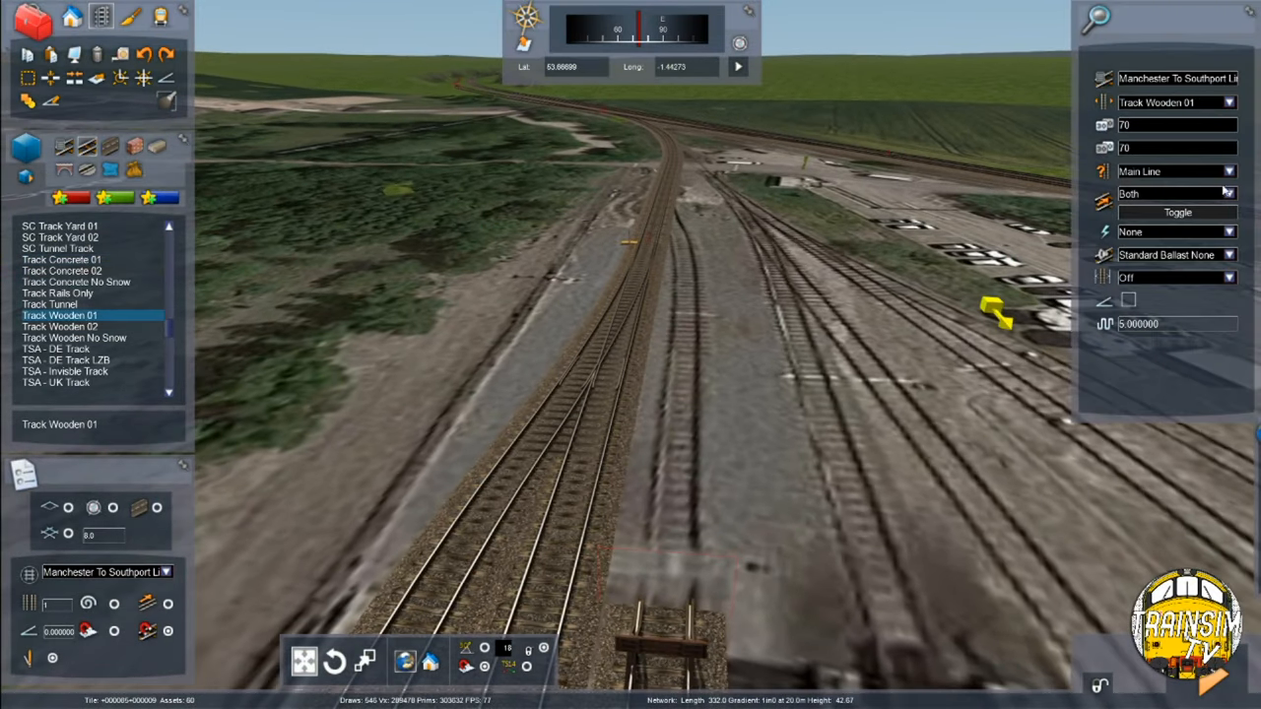
- Show the shared properties of the connected main-line run beside the platform
left_click(1172, 170)
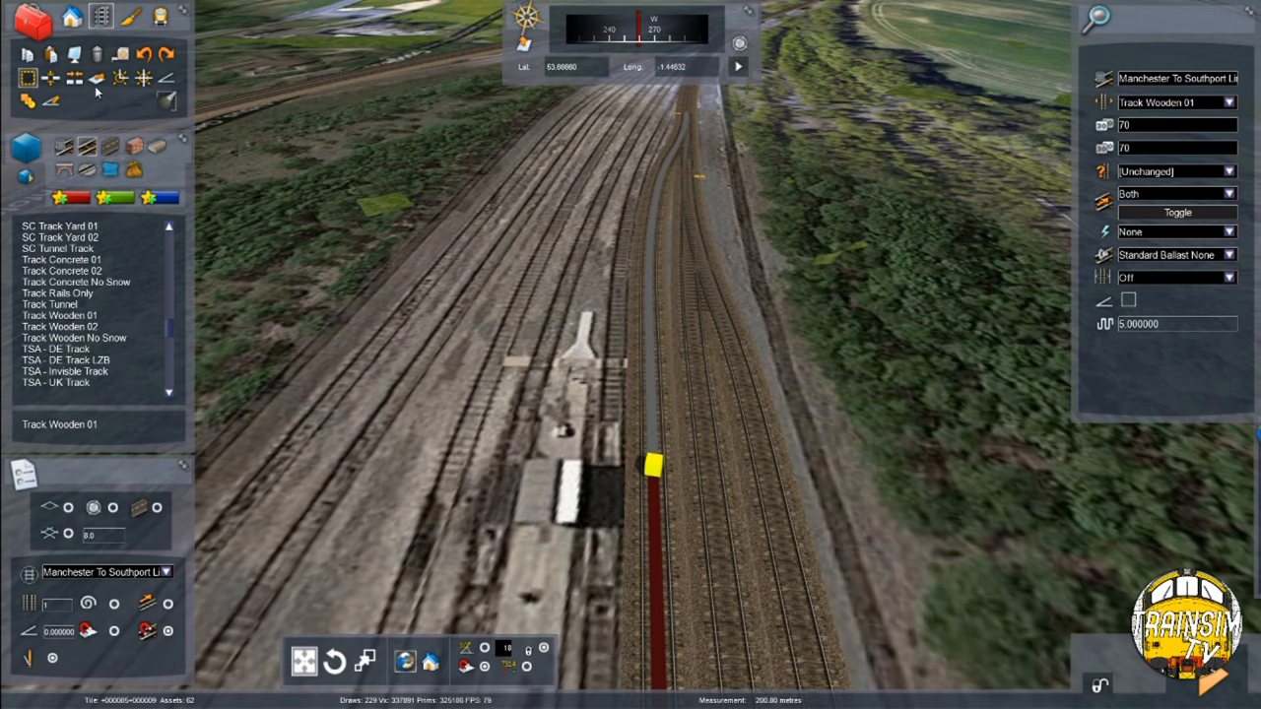
- Switch to Track Wooden 02 and select the new section near the platform end
left_click(59, 328)
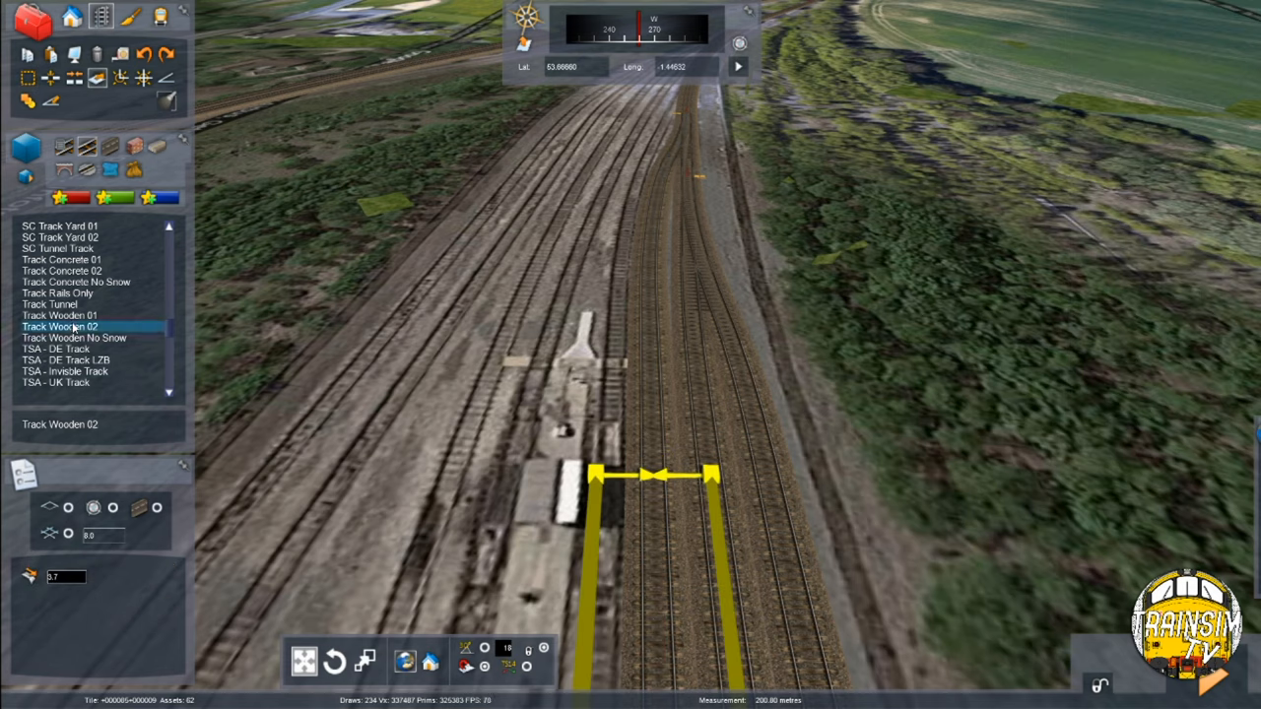
left_click(59, 316)
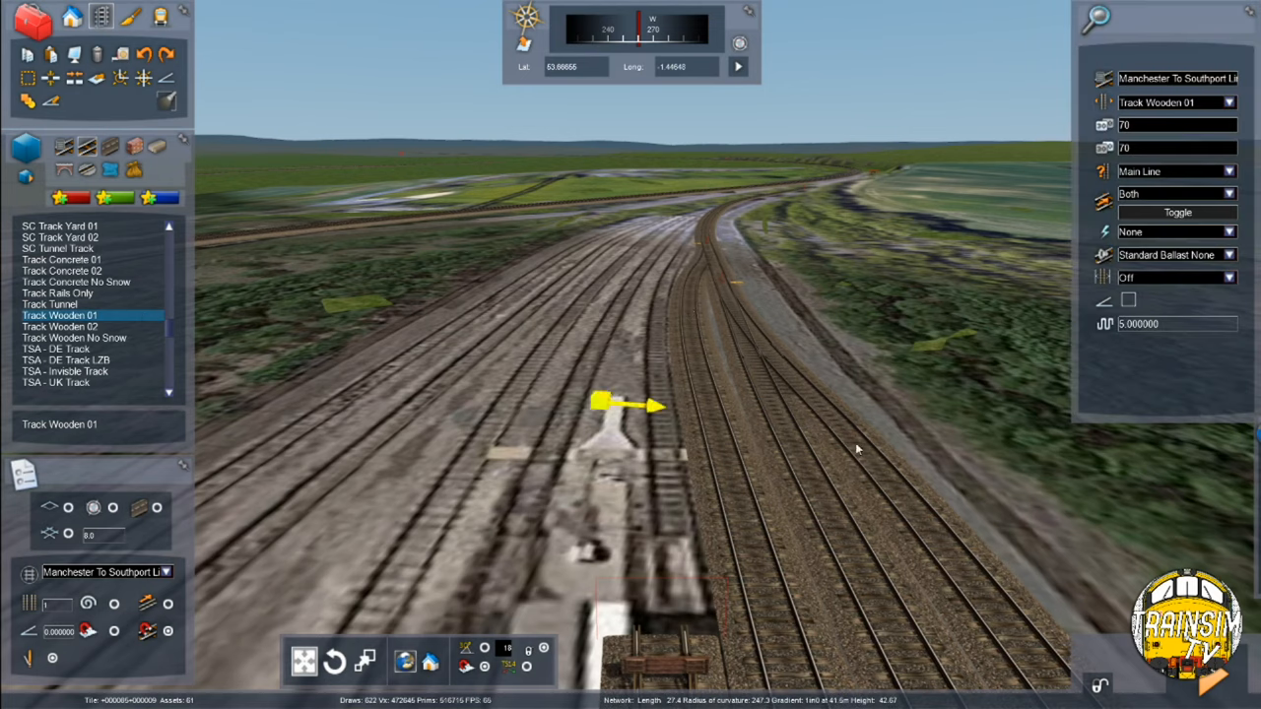
- Close the track properties before setting out the long run past the depot sheds
left_click(1179, 171)
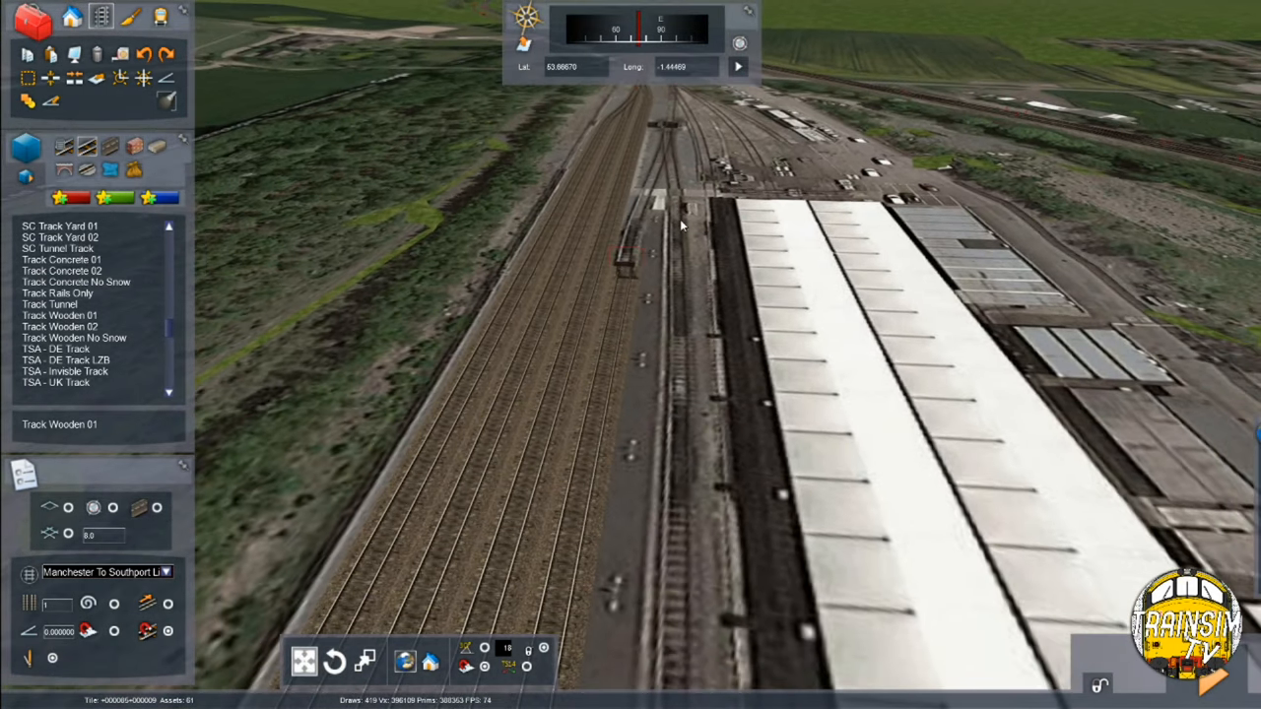
mouse_move(694, 451)
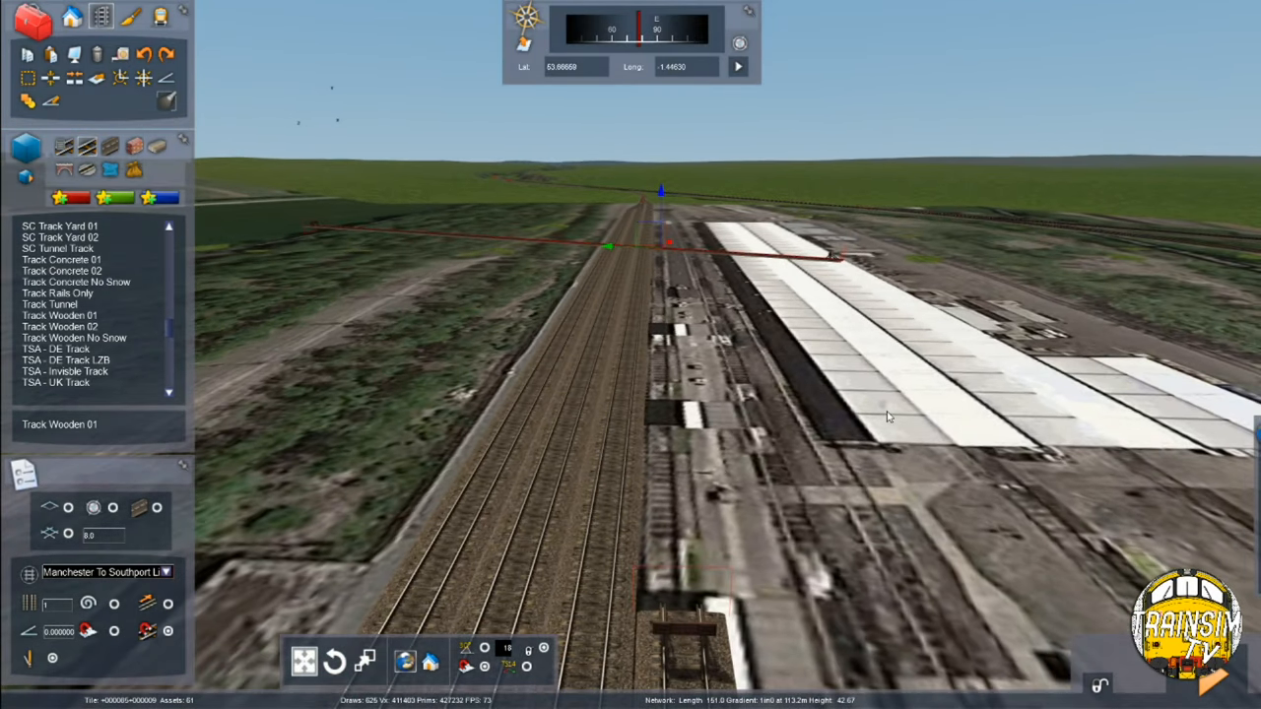
mouse_move(844, 459)
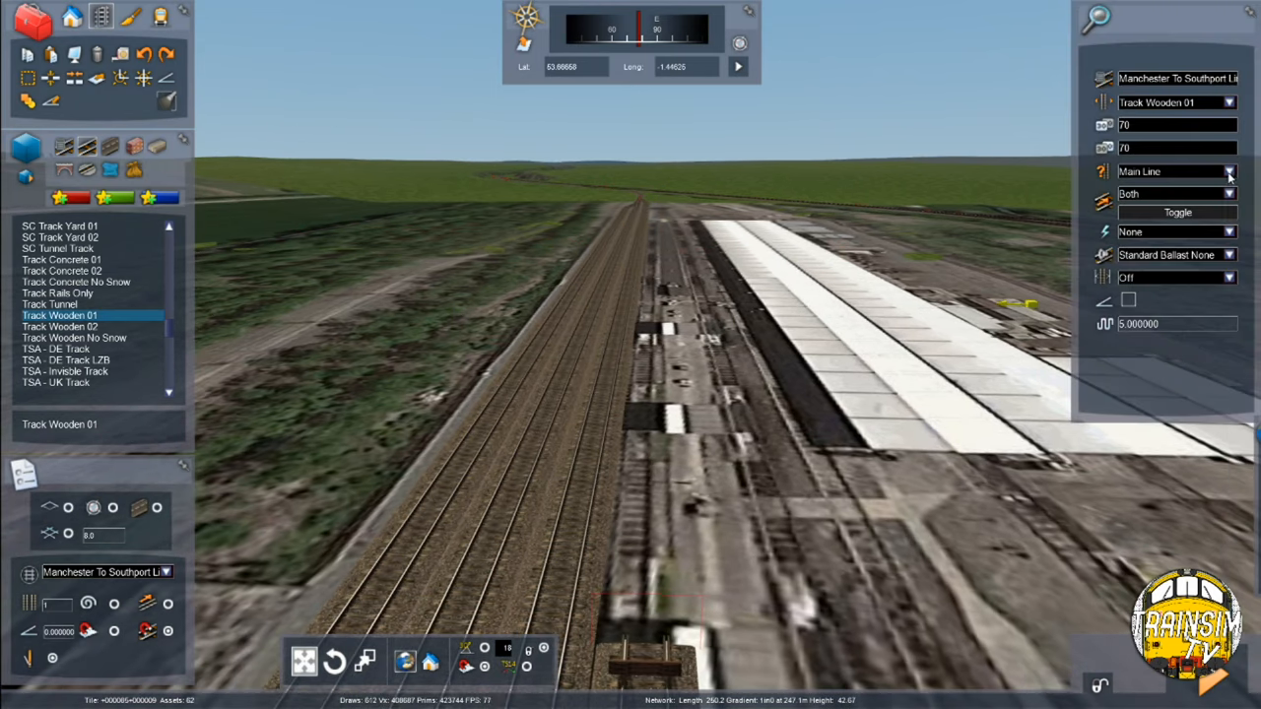
- Measure the length of the platform-side track beside the depot
left_click(1230, 170)
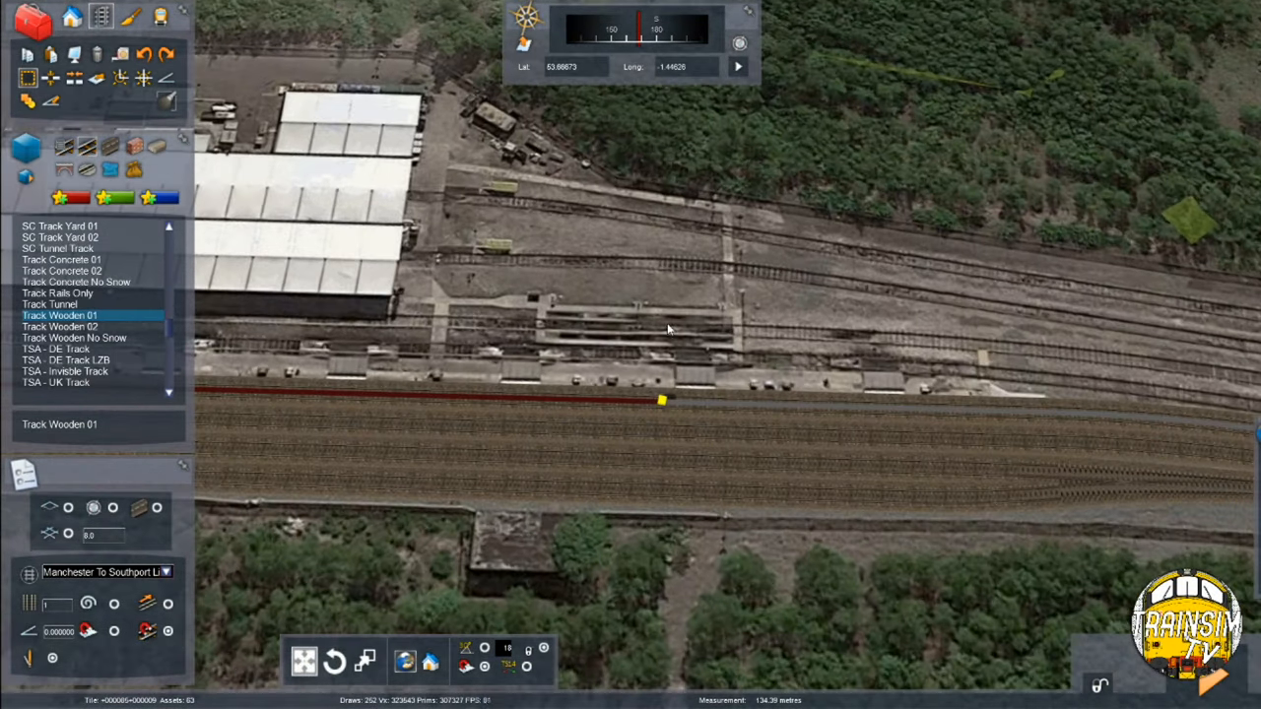
- Drag out two yellow offset guide lines parallel to the tracks by the depot sheds
left_click_drag(662, 400, 599, 398)
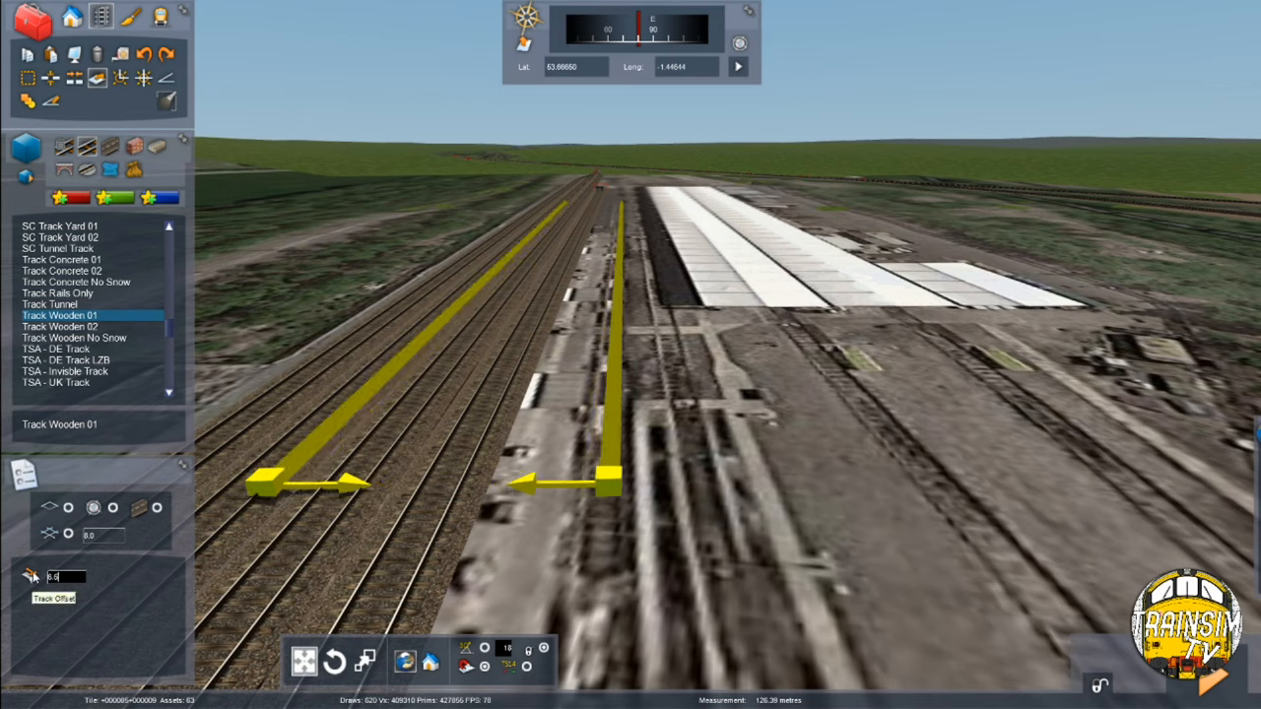
- Choose Track Wooden 02 and select a track to list its rule types (Main Line, Yard, Passenger, Freight)
left_click(59, 327)
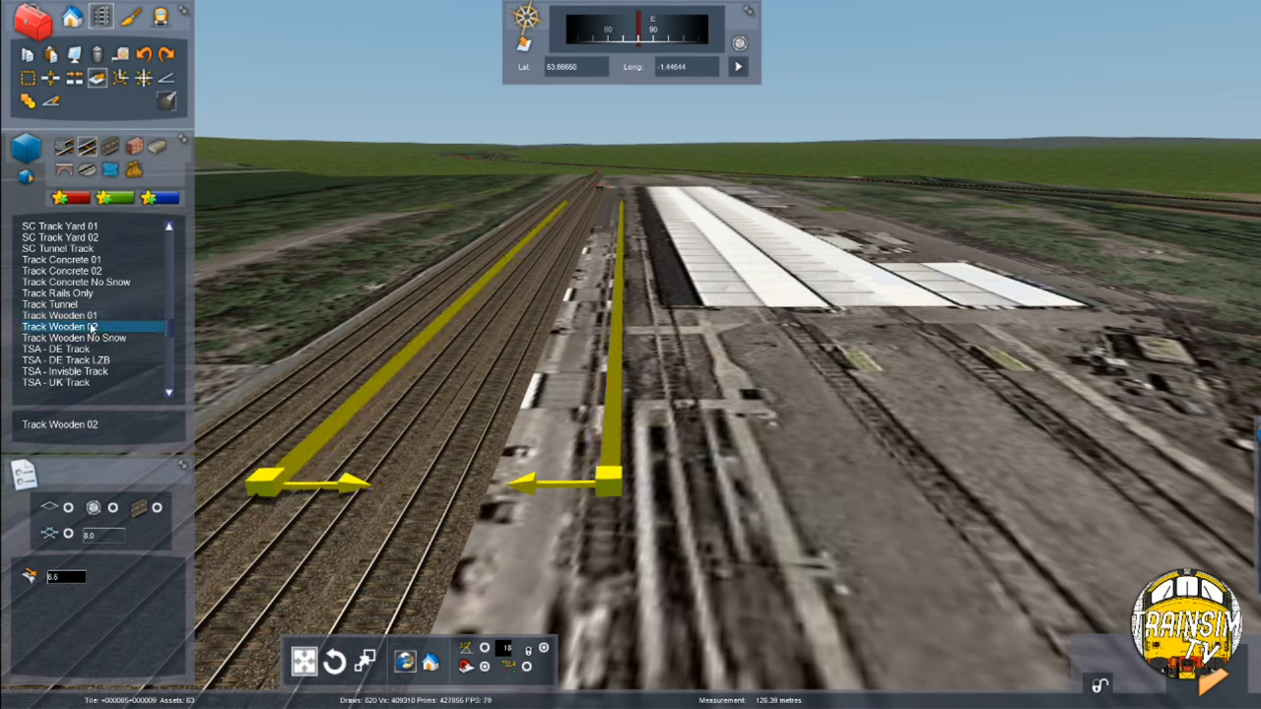
left_click(60, 315)
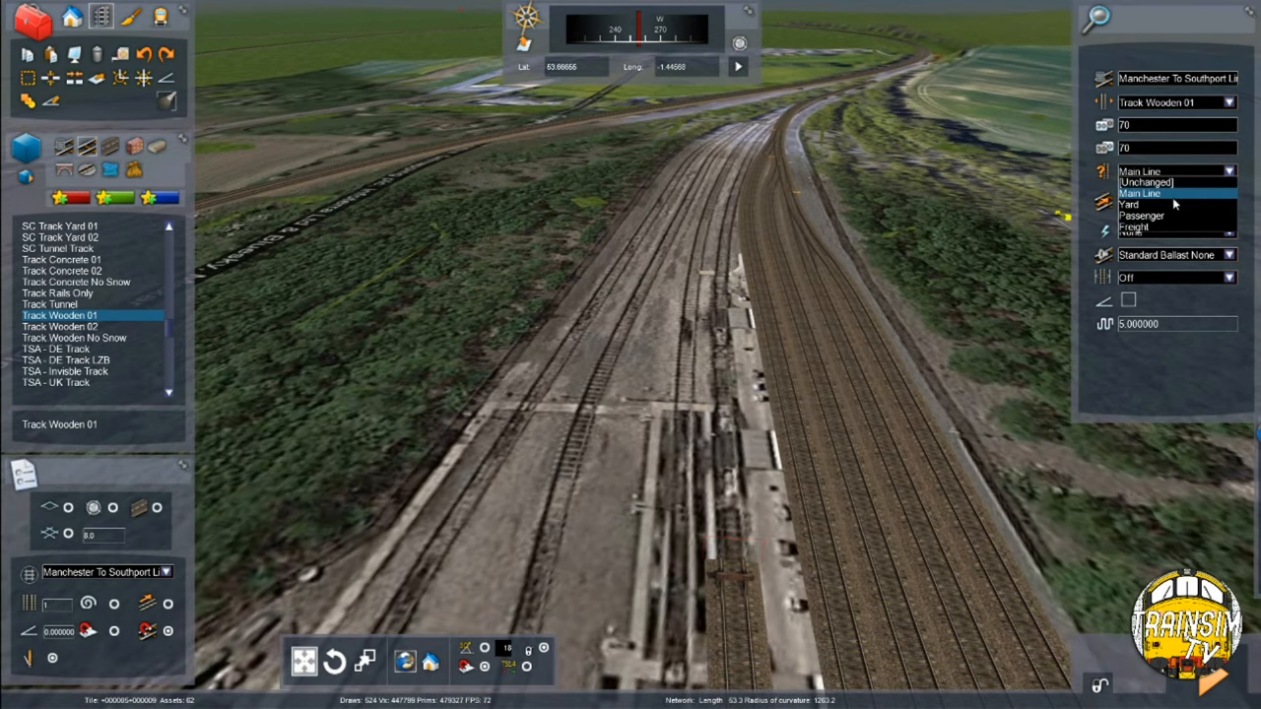
left_click(1173, 203)
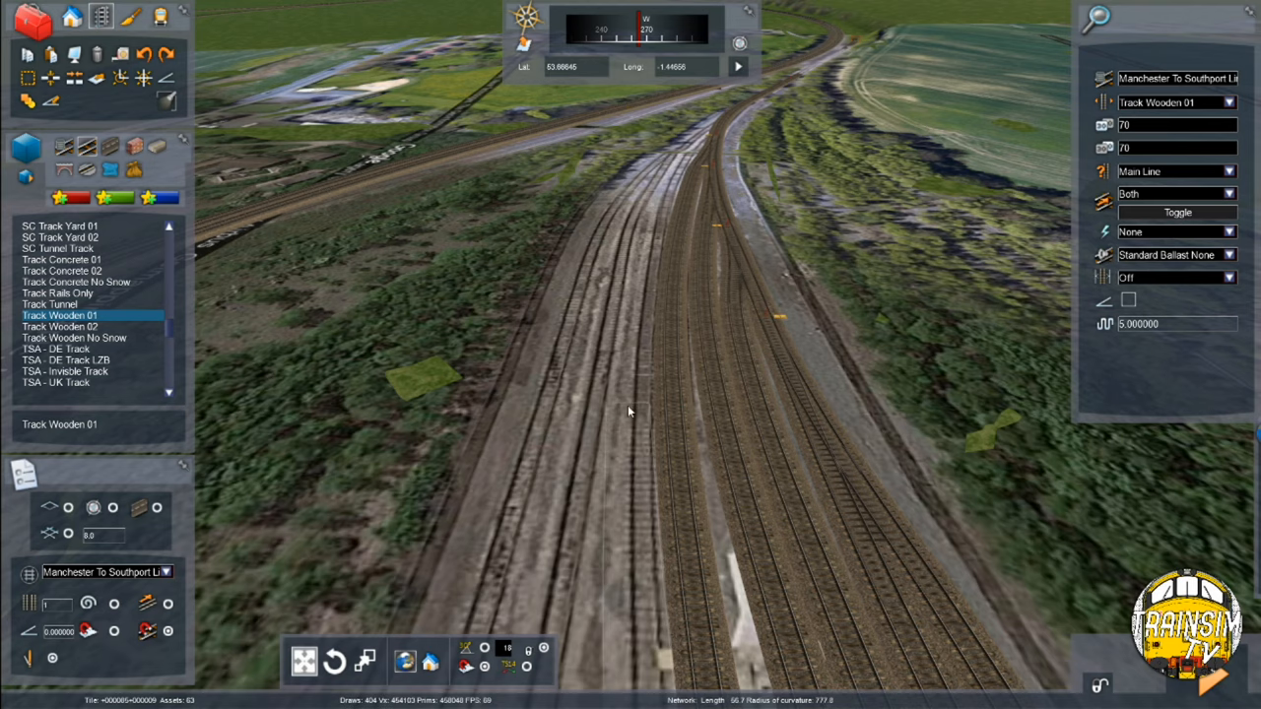
mouse_move(634, 482)
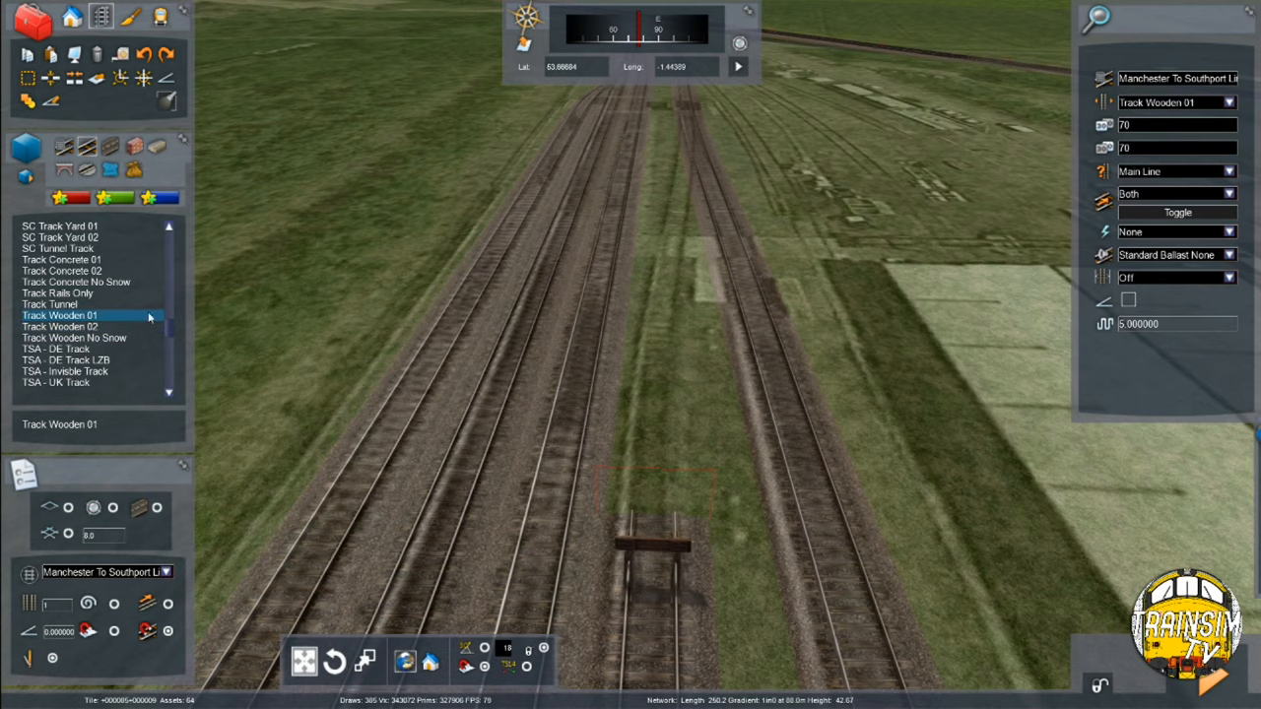
left_click(1226, 171)
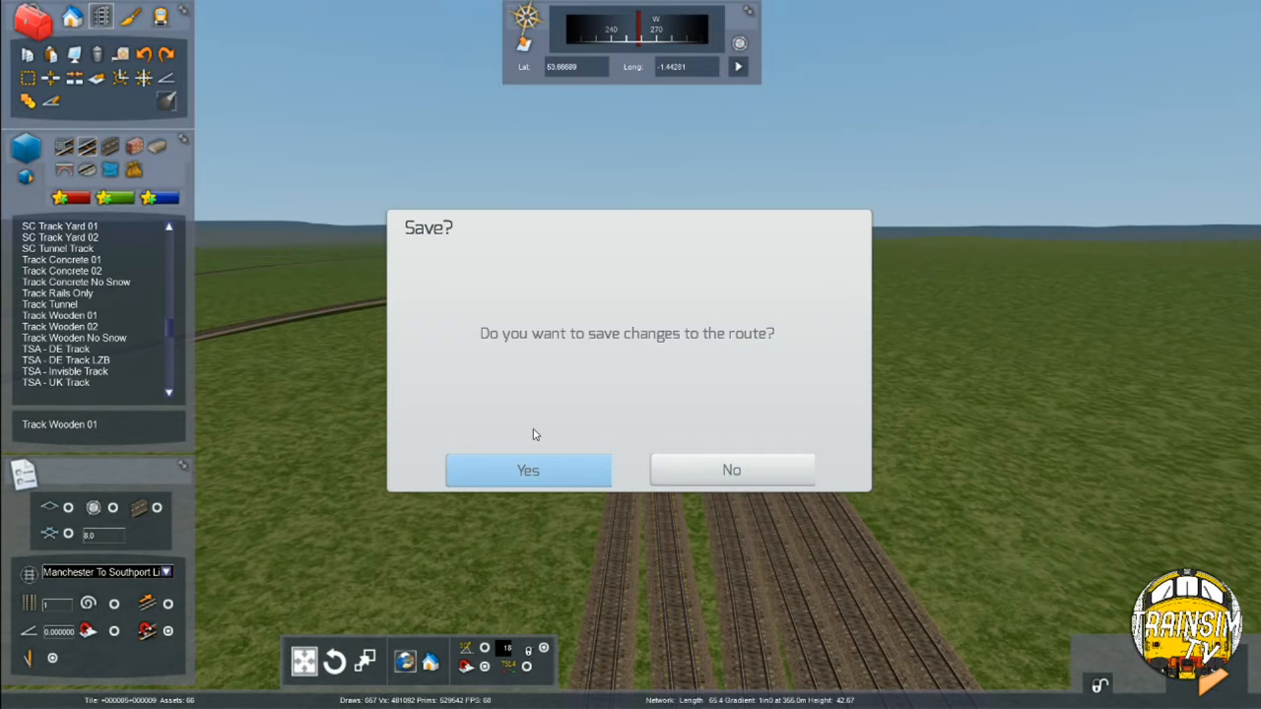
mouse_move(483, 410)
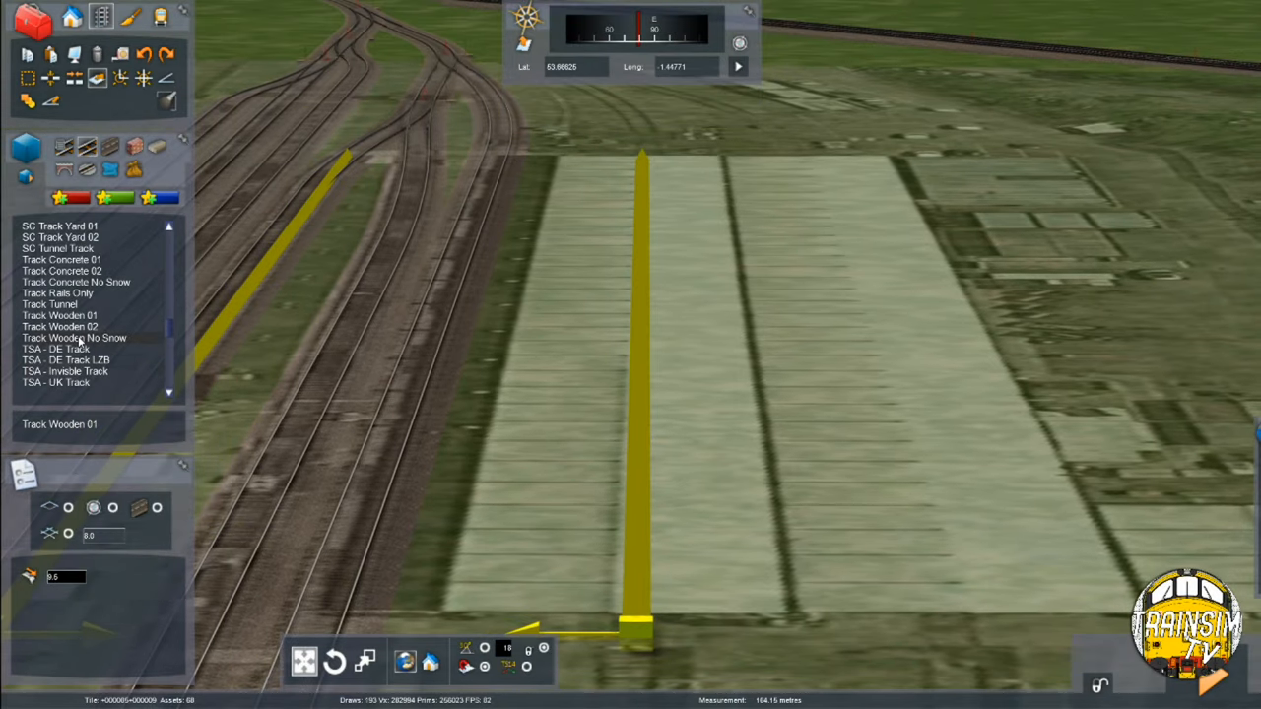
- Draw yellow measurement guide lines along the old depot track beds beside the main line
left_click(59, 315)
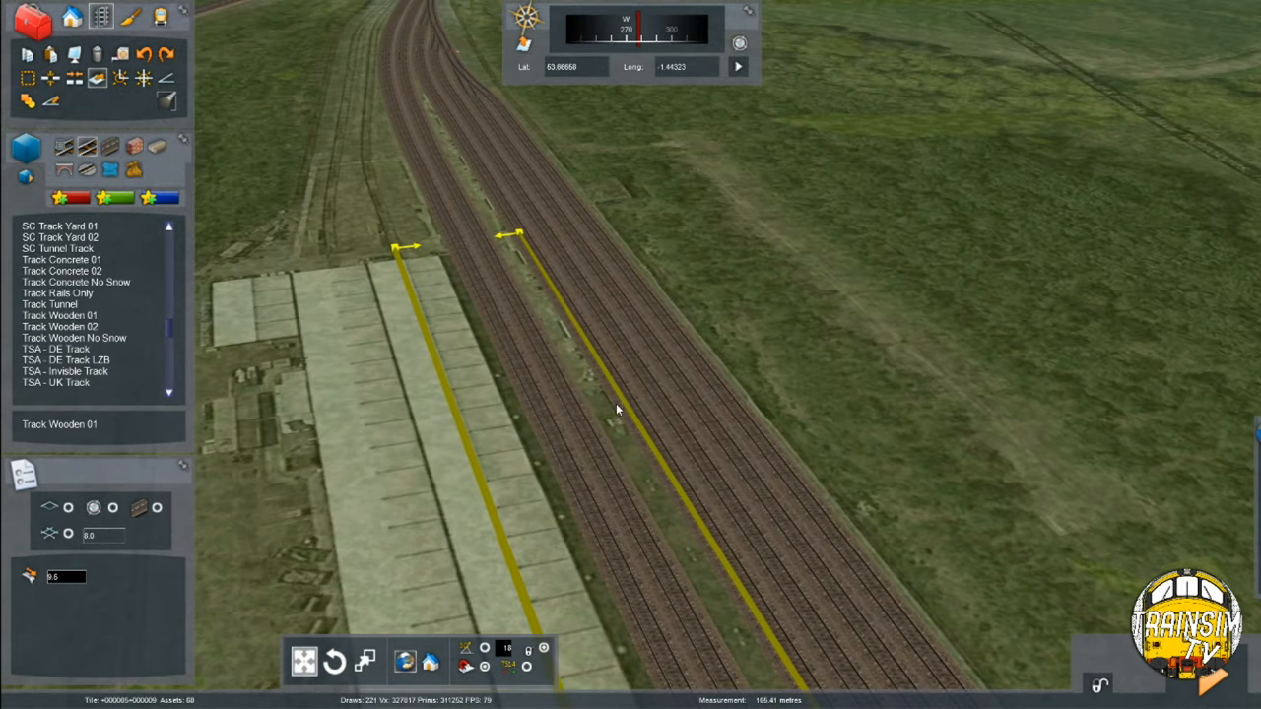
- Lay a short straight Track Wooden 01 section at the depot entrance
left_click(60, 315)
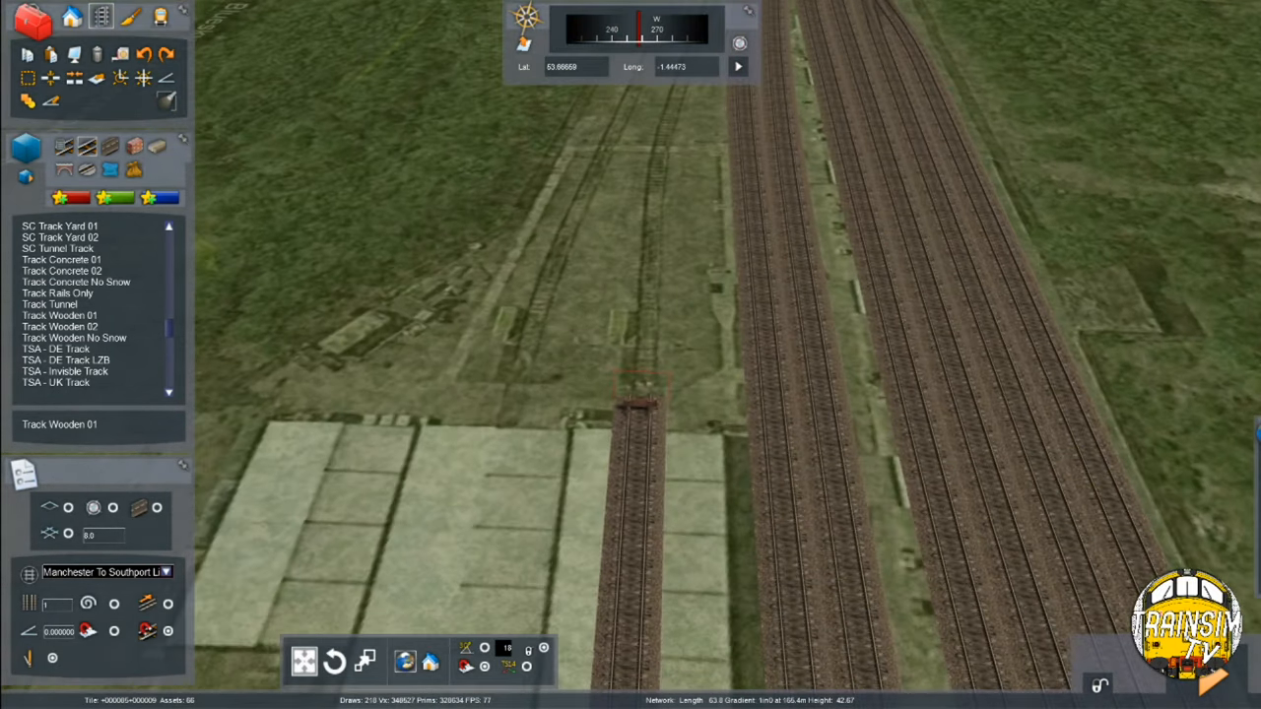
left_click(59, 316)
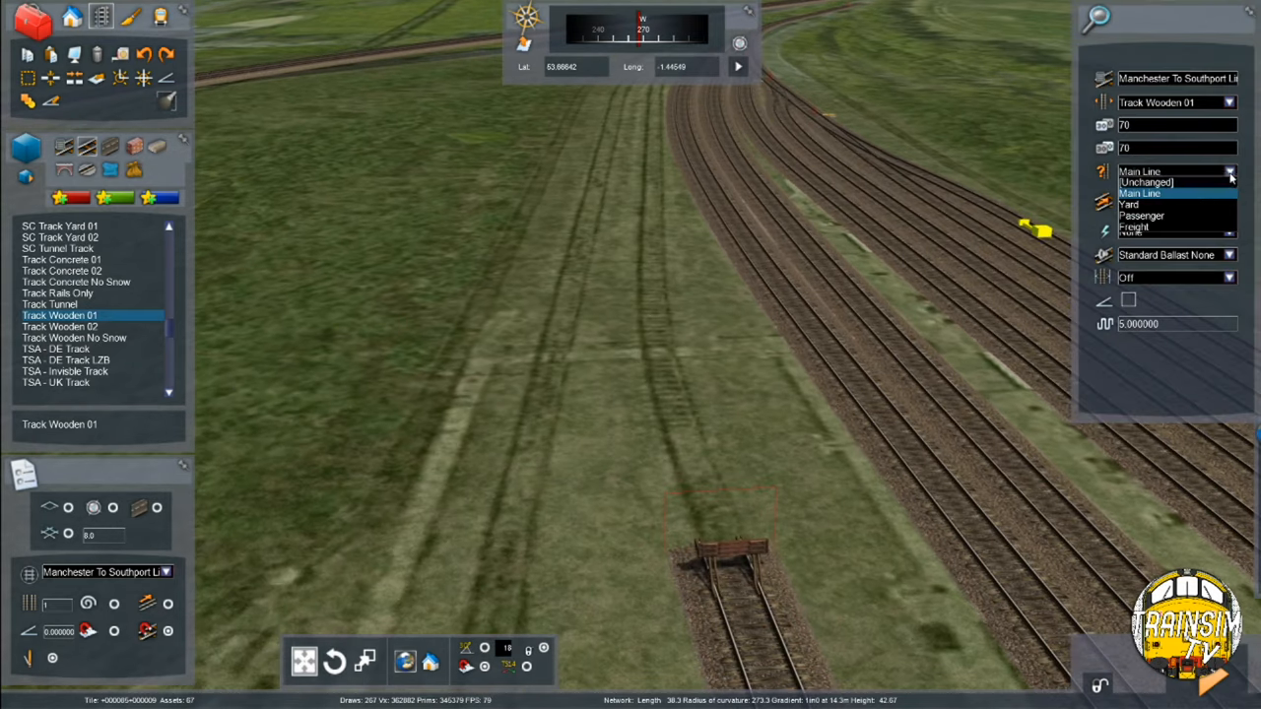
- Extend the wooden siding track up to the yellow buffer stop and show its properties
left_click(1130, 203)
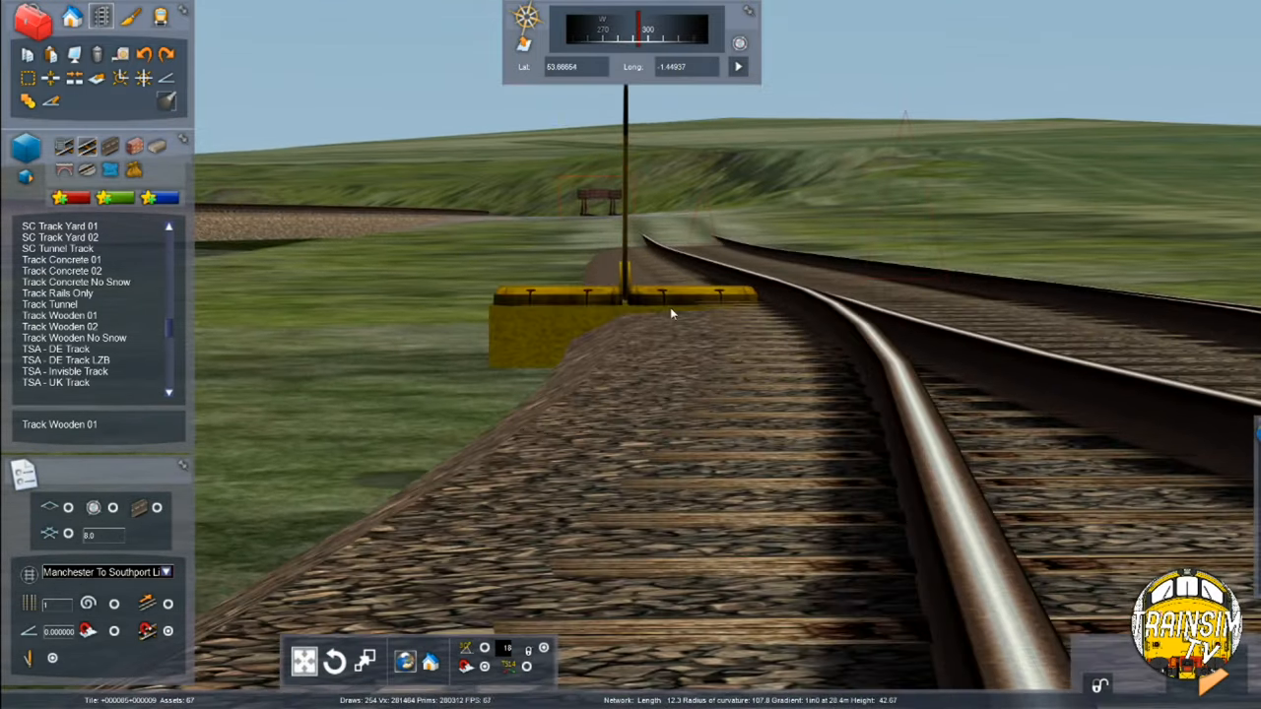
left_click(130, 17)
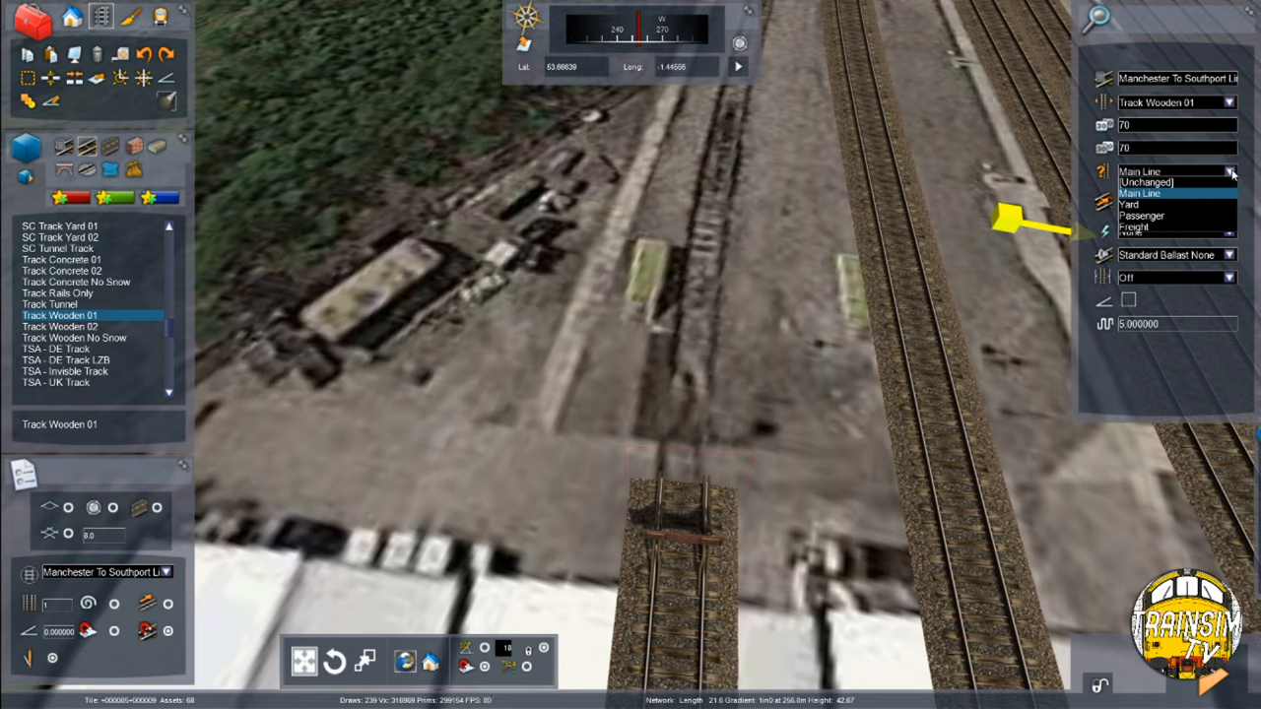
- Class the new wooden yard track as Yard rather than Main Line
left_click(1133, 205)
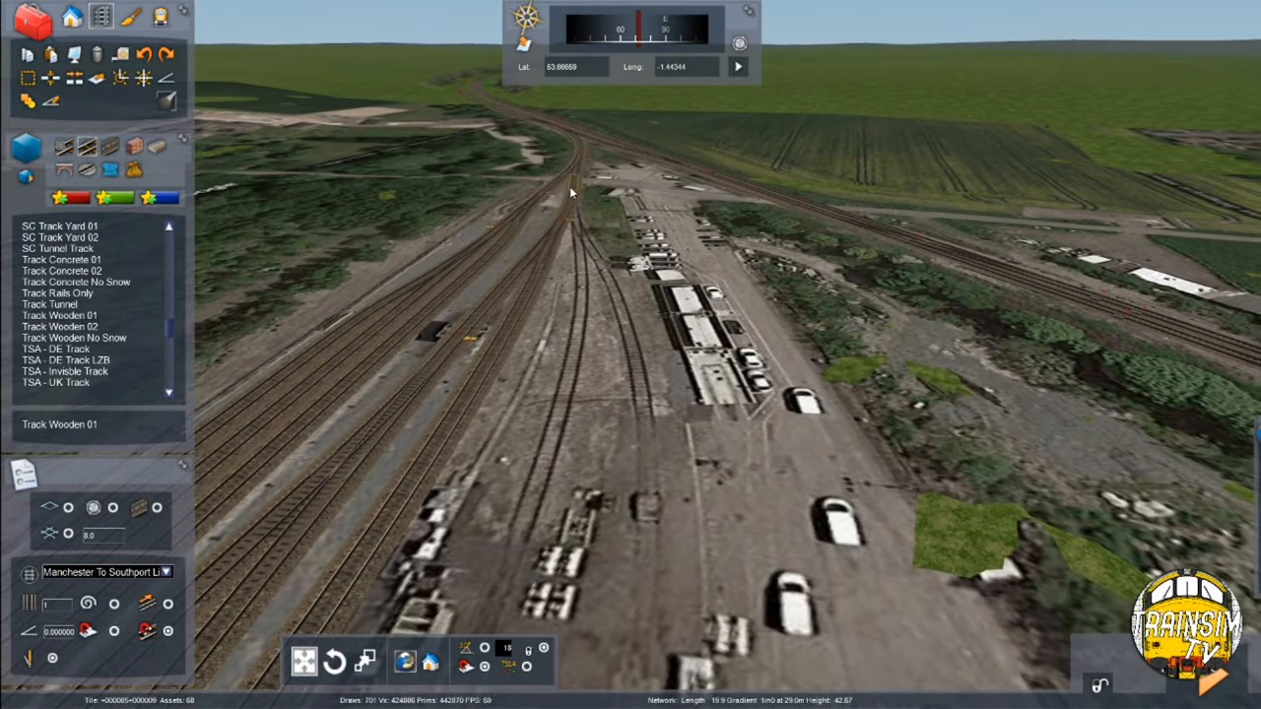
- Choose Track Tunnel as the track type, showing its Main Line rule
left_click(50, 304)
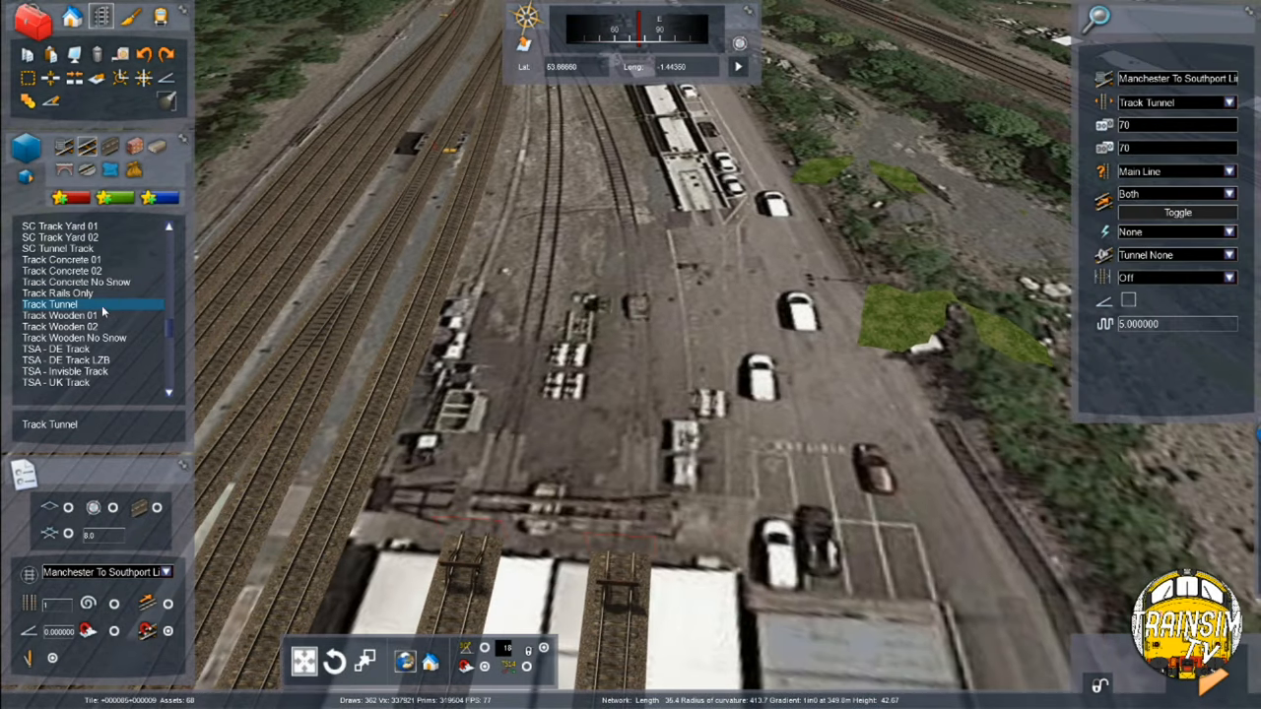
left_click(63, 316)
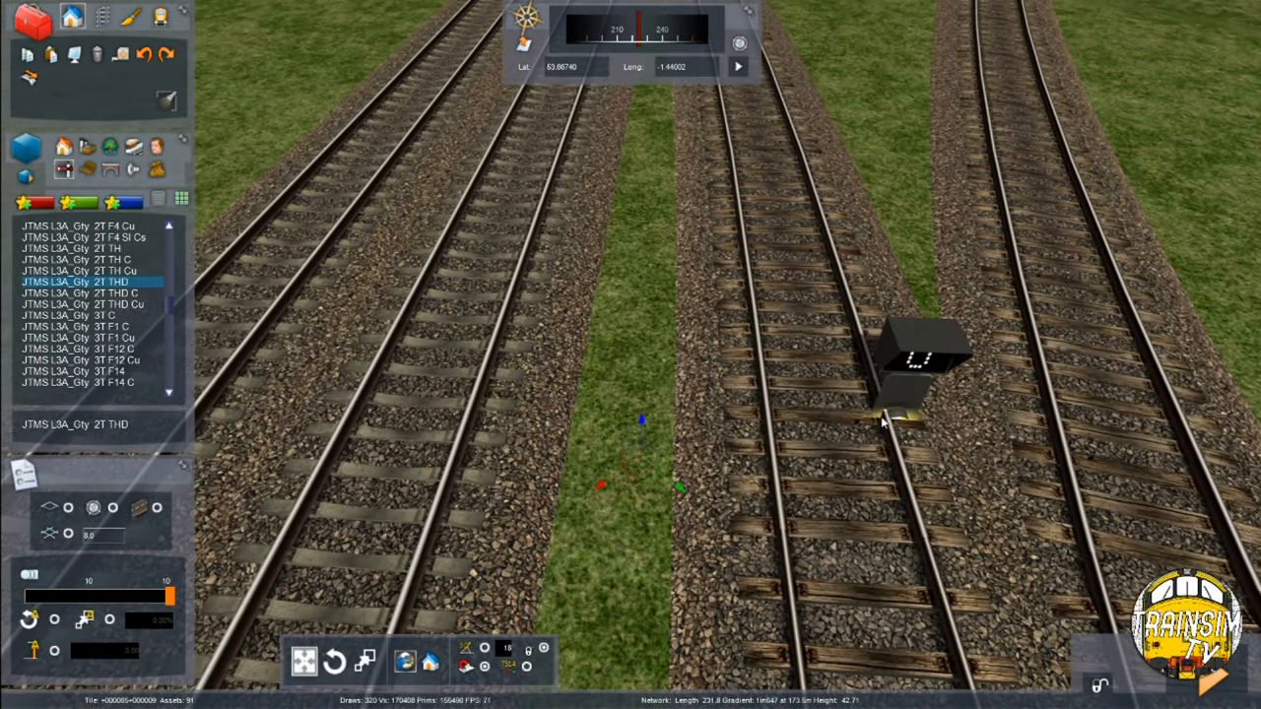
- Remove the first signal and place the three-aspect LED gantry signal over the exit tracks
left_click(906, 374)
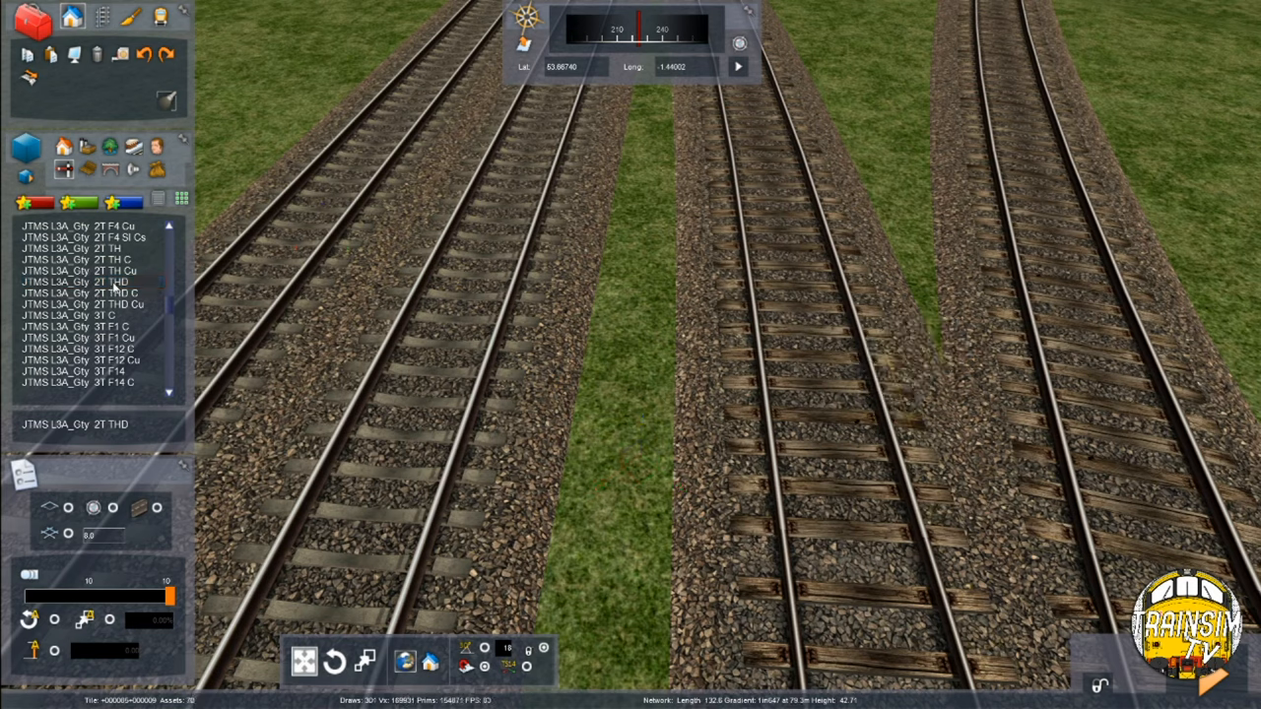
left_click(75, 281)
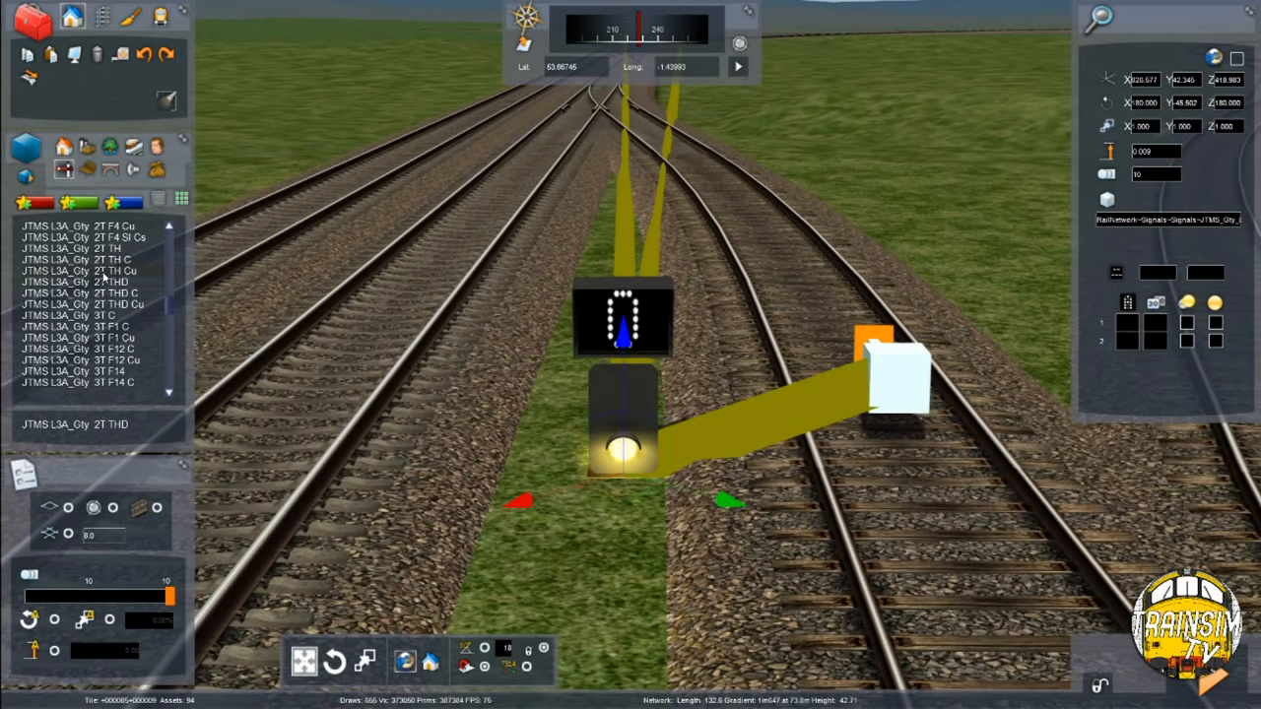
mouse_move(99, 296)
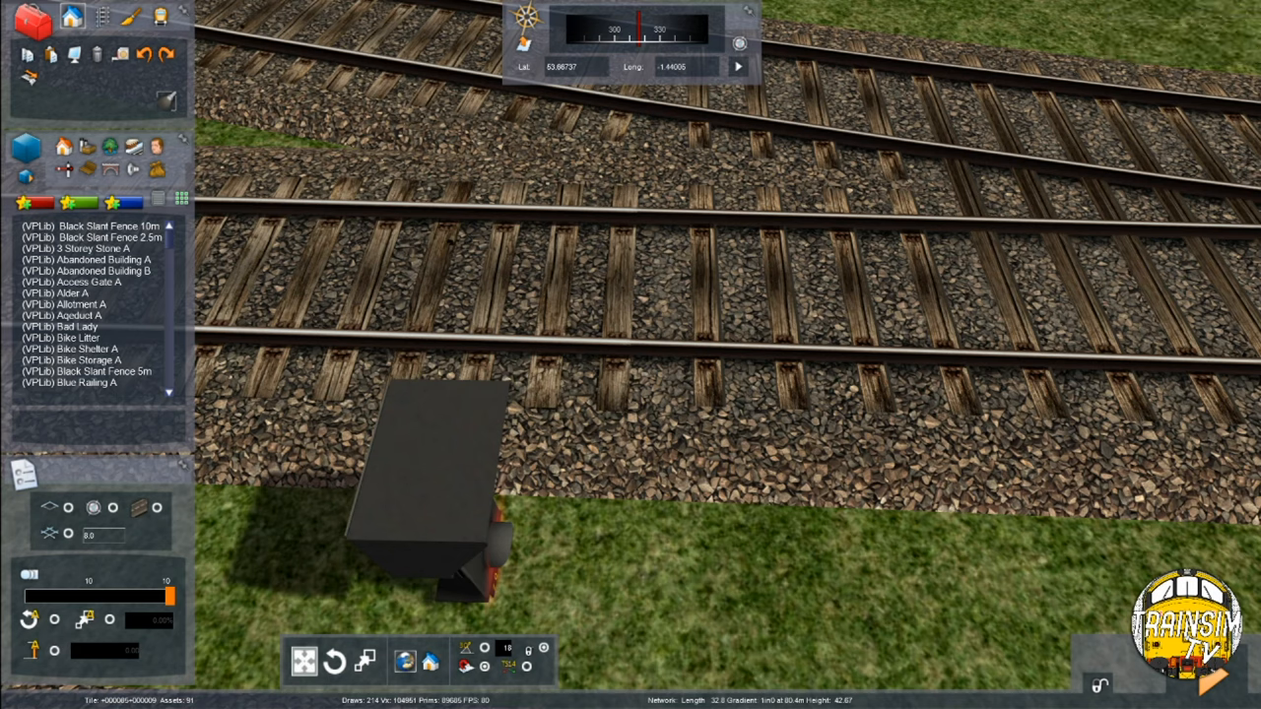
mouse_move(528, 706)
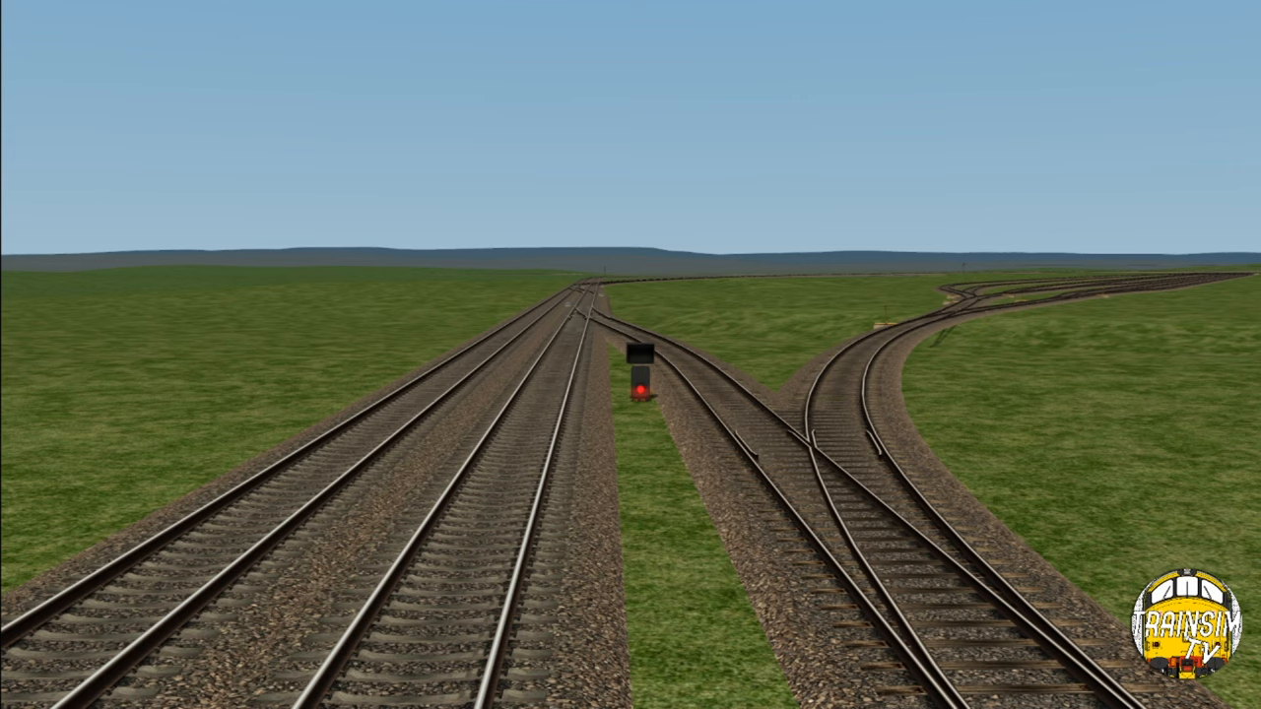
mouse_move(442, 701)
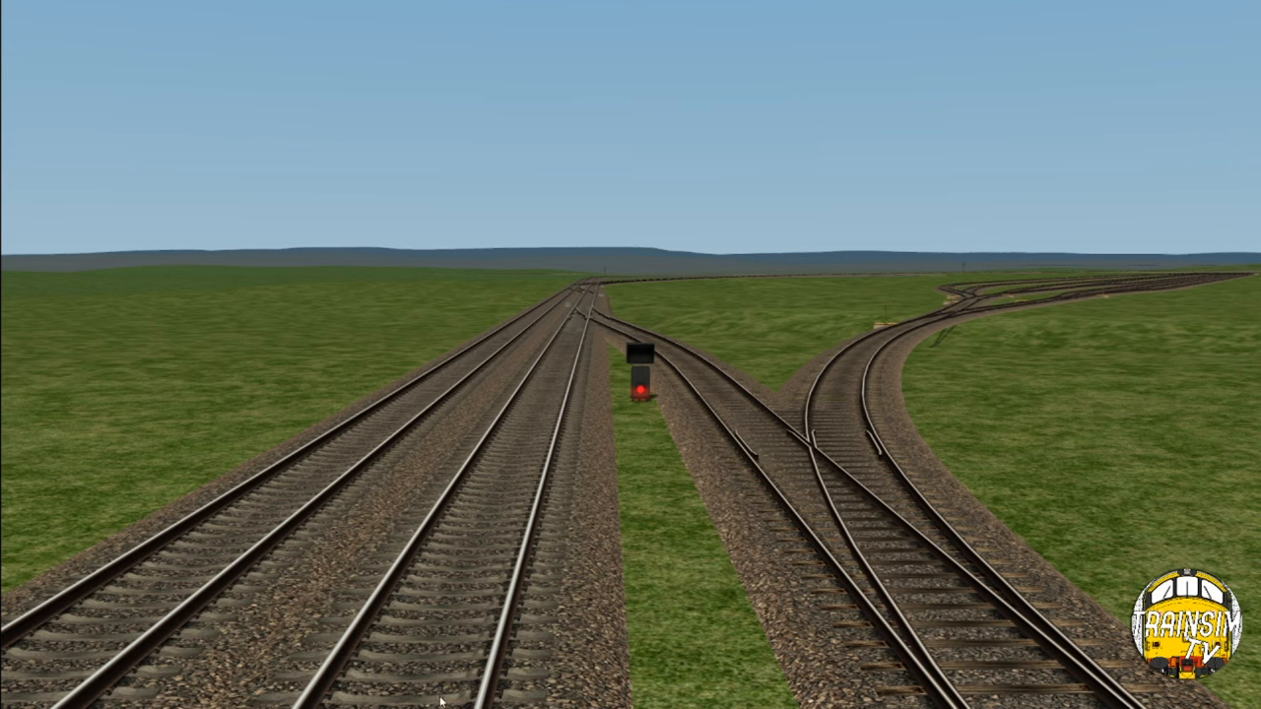